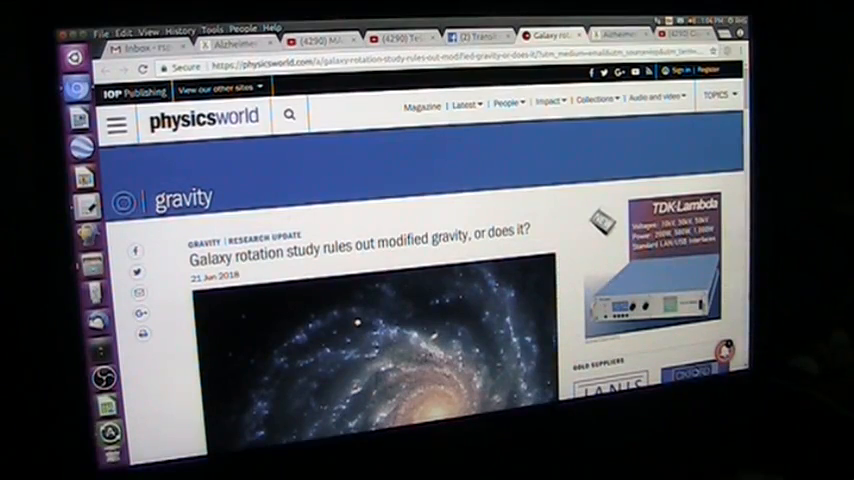
scroll(down, 3)
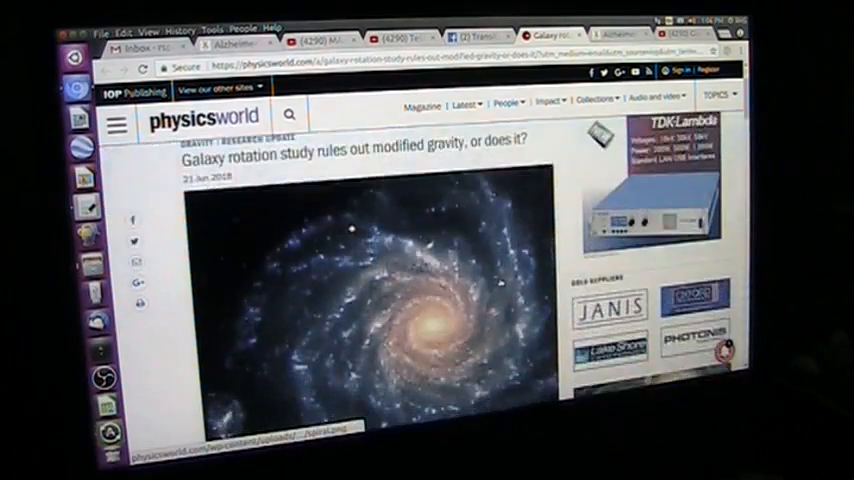